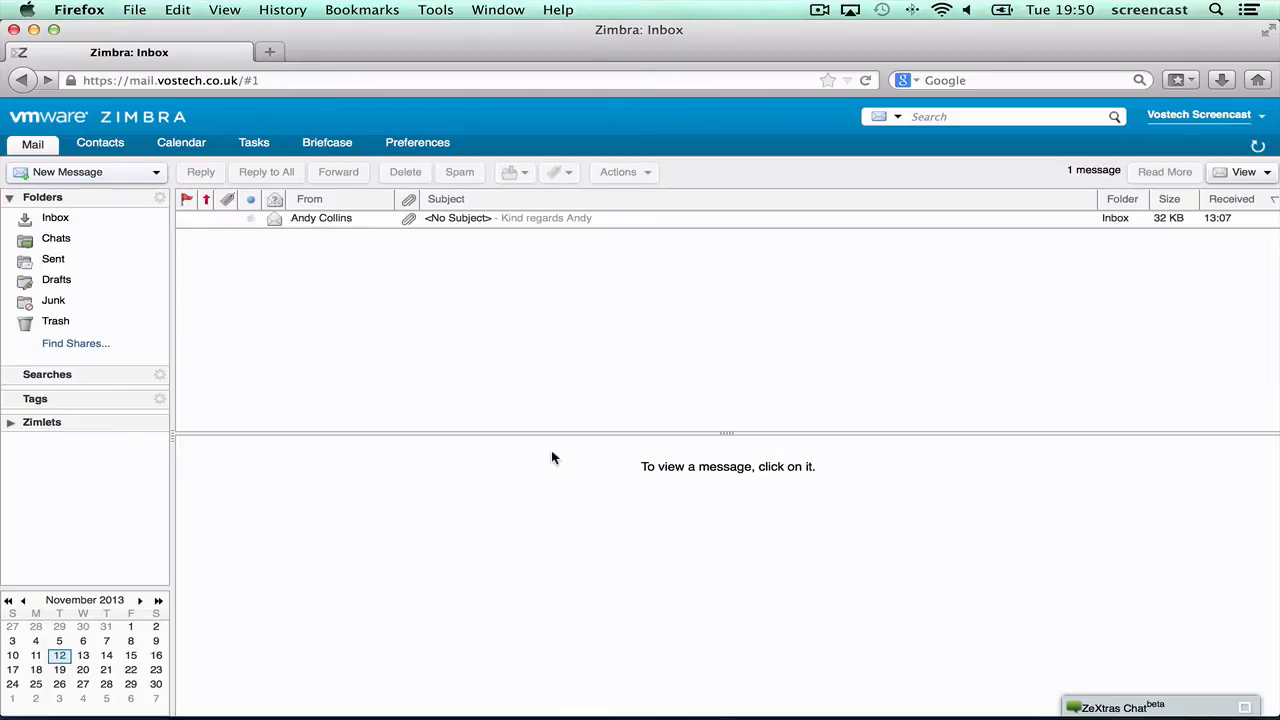
pyautogui.moveTo(448, 140)
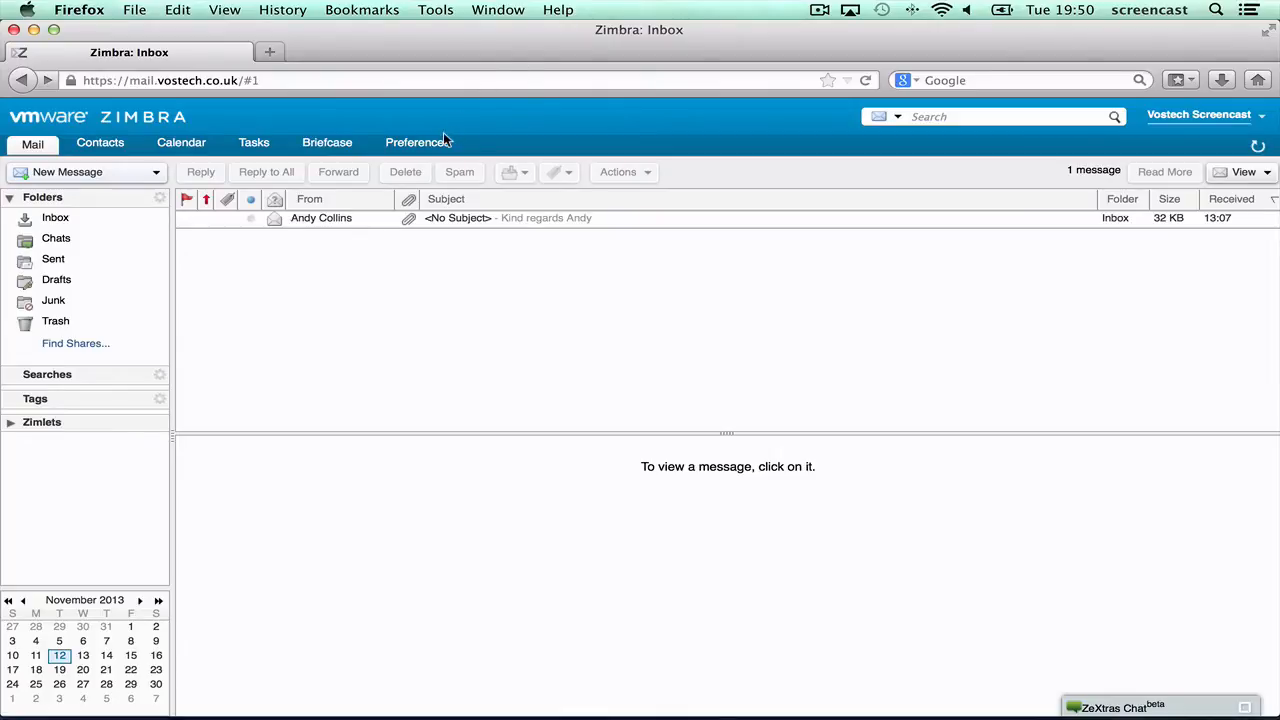
# Go to the Out of Office page in the Zimbra preferences
pyautogui.click(412, 142)
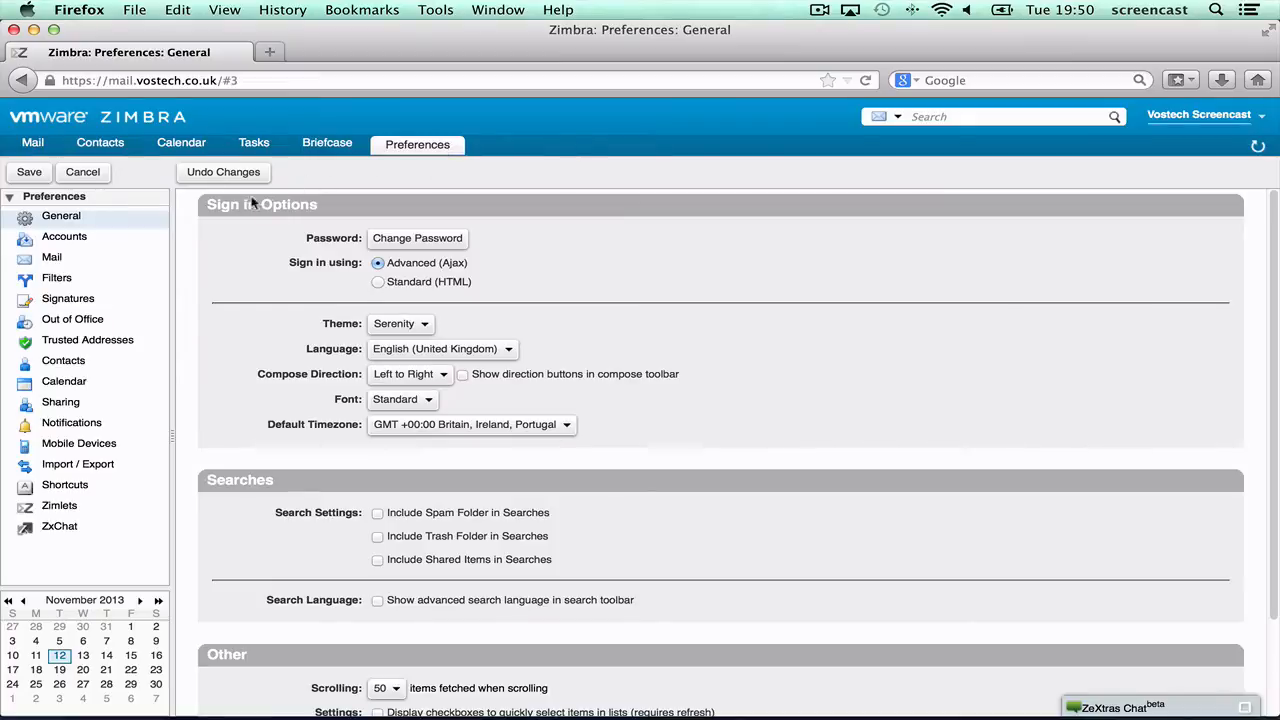
pyautogui.click(72, 320)
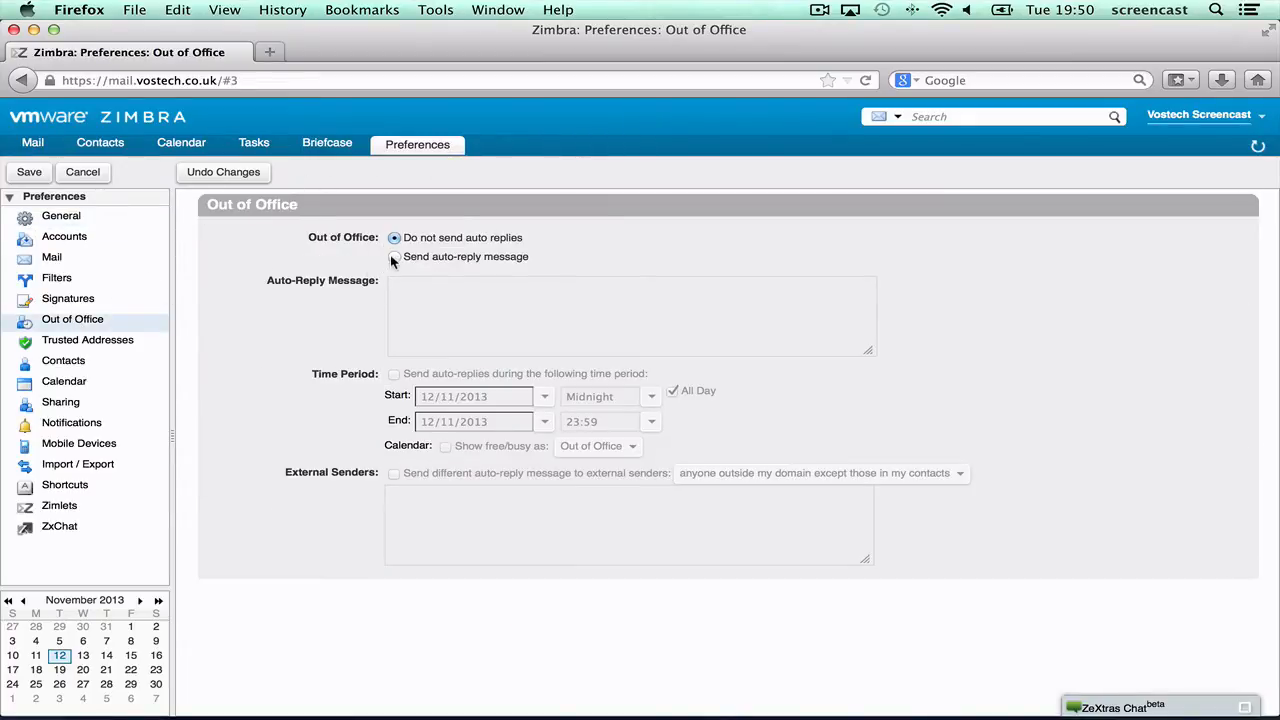
# Enable 'Send auto-reply message' with a sales-enquiries message, leaving the time-period restriction unticked
pyautogui.click(394, 256)
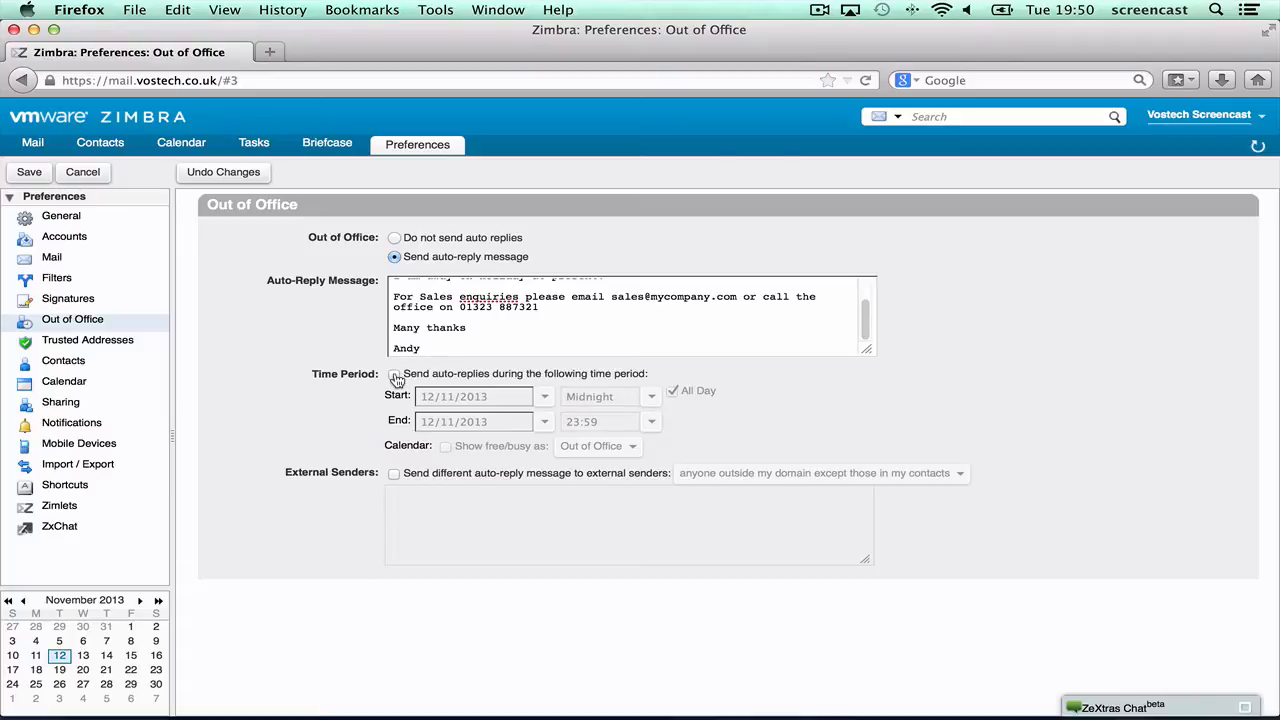
pyautogui.click(394, 374)
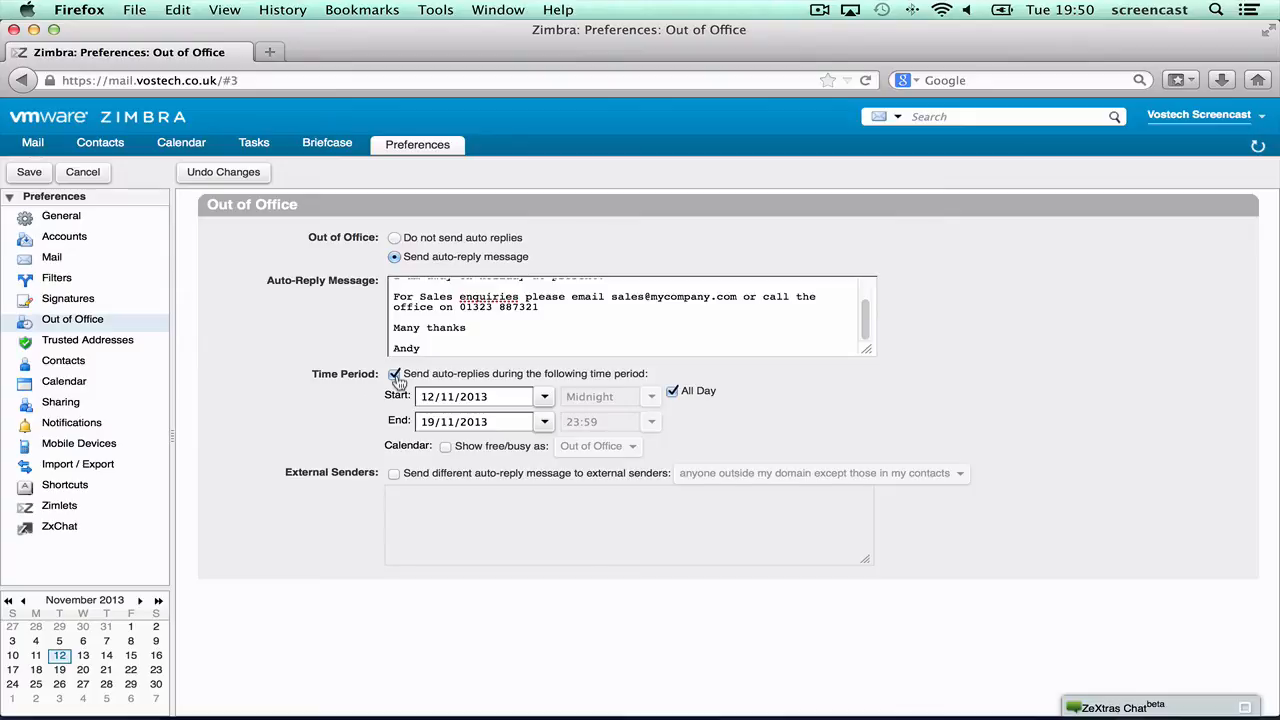
pyautogui.click(394, 374)
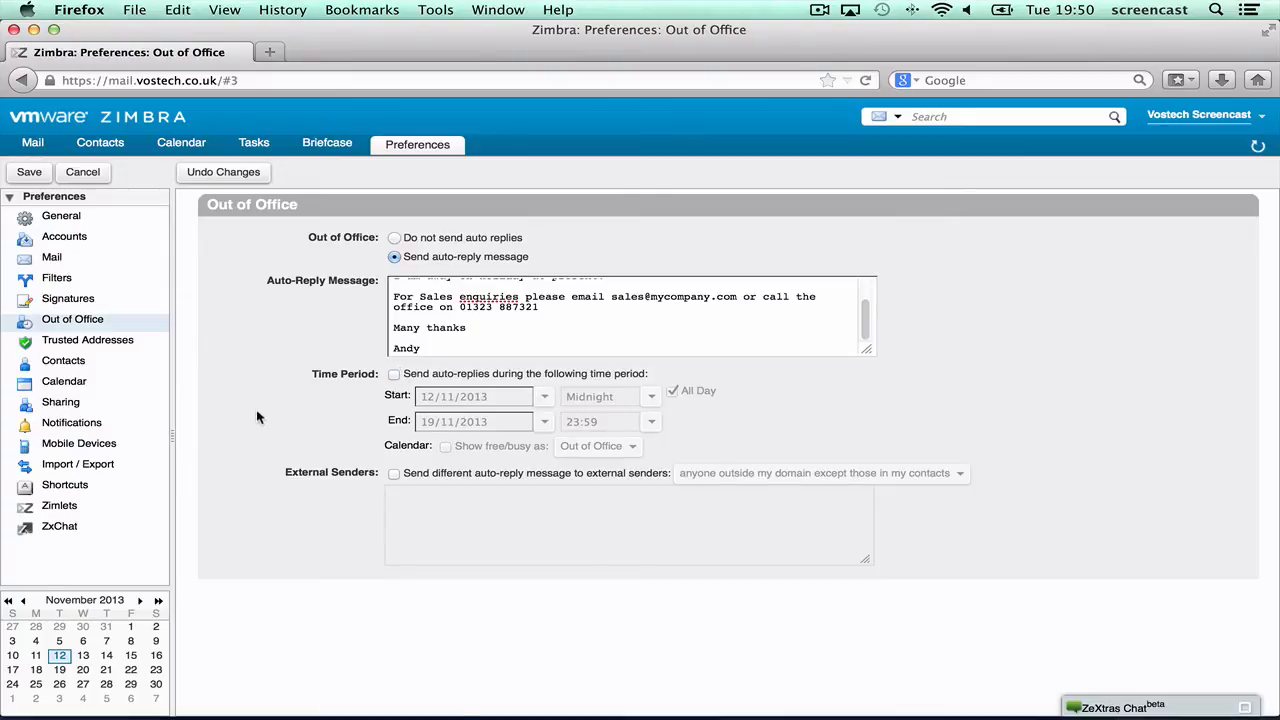
# Save the Out of Office auto-reply settings
pyautogui.click(28, 172)
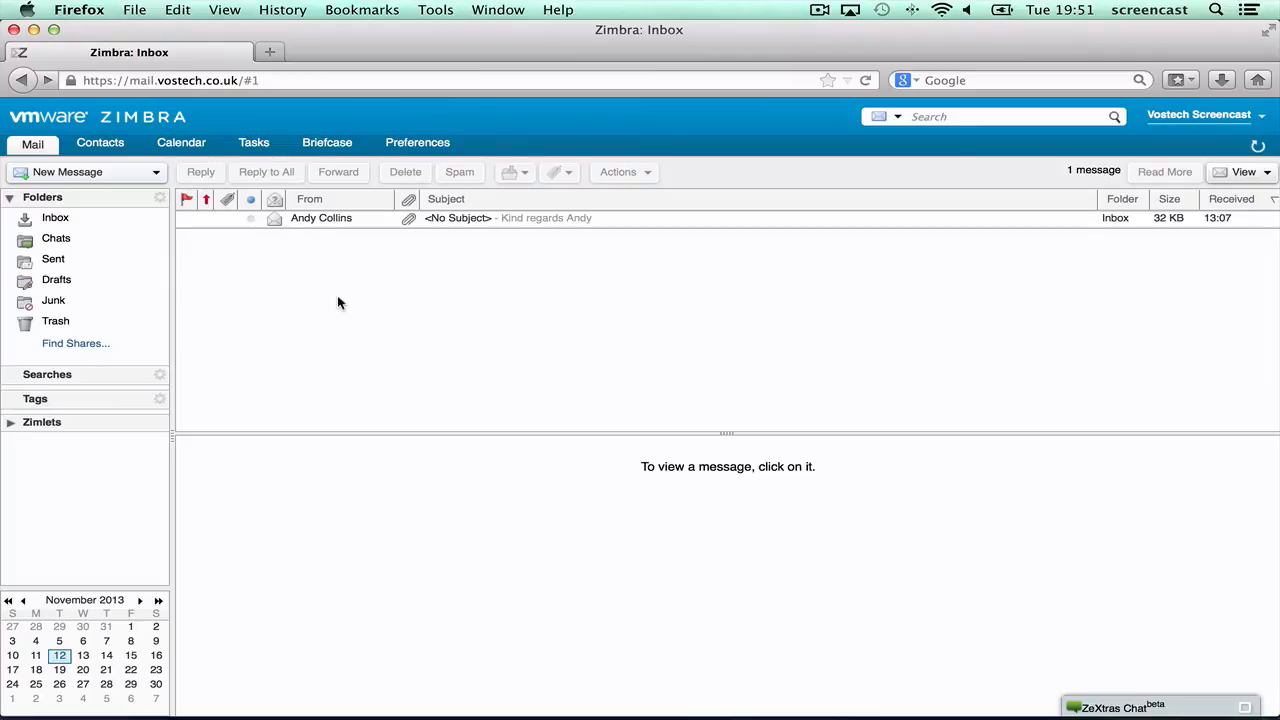
pyautogui.moveTo(350, 360)
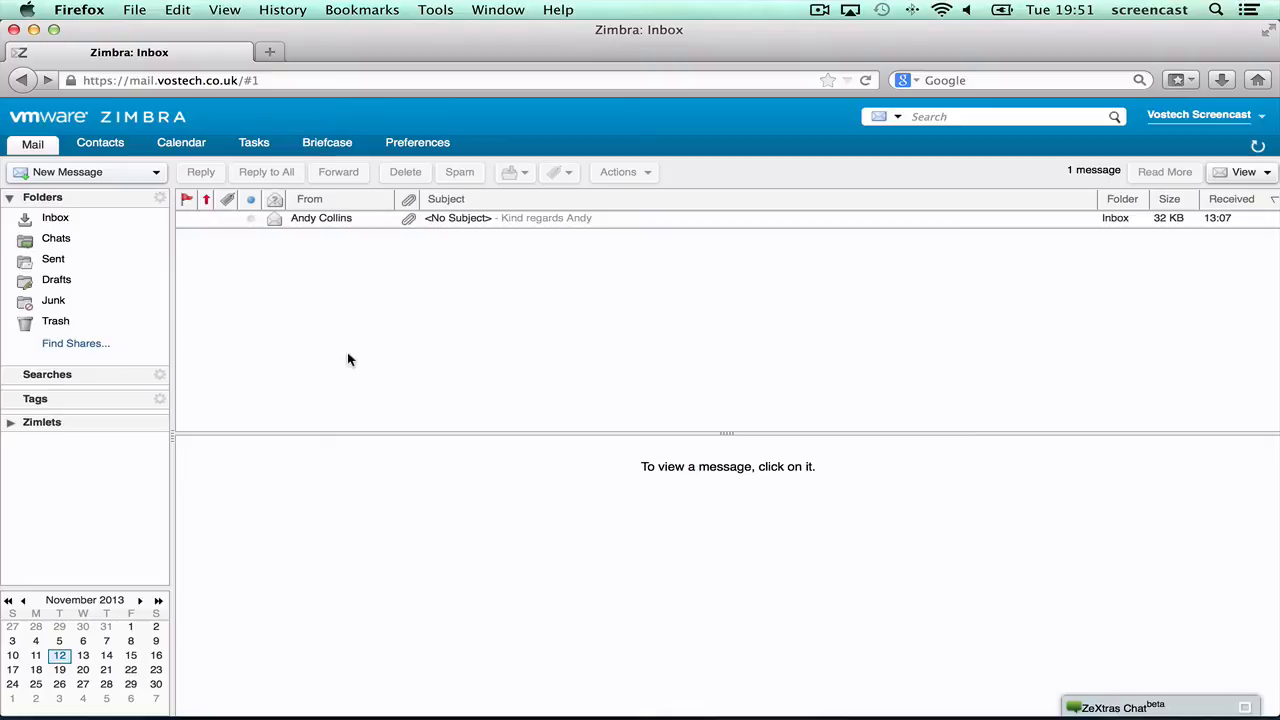
pyautogui.moveTo(1242, 144)
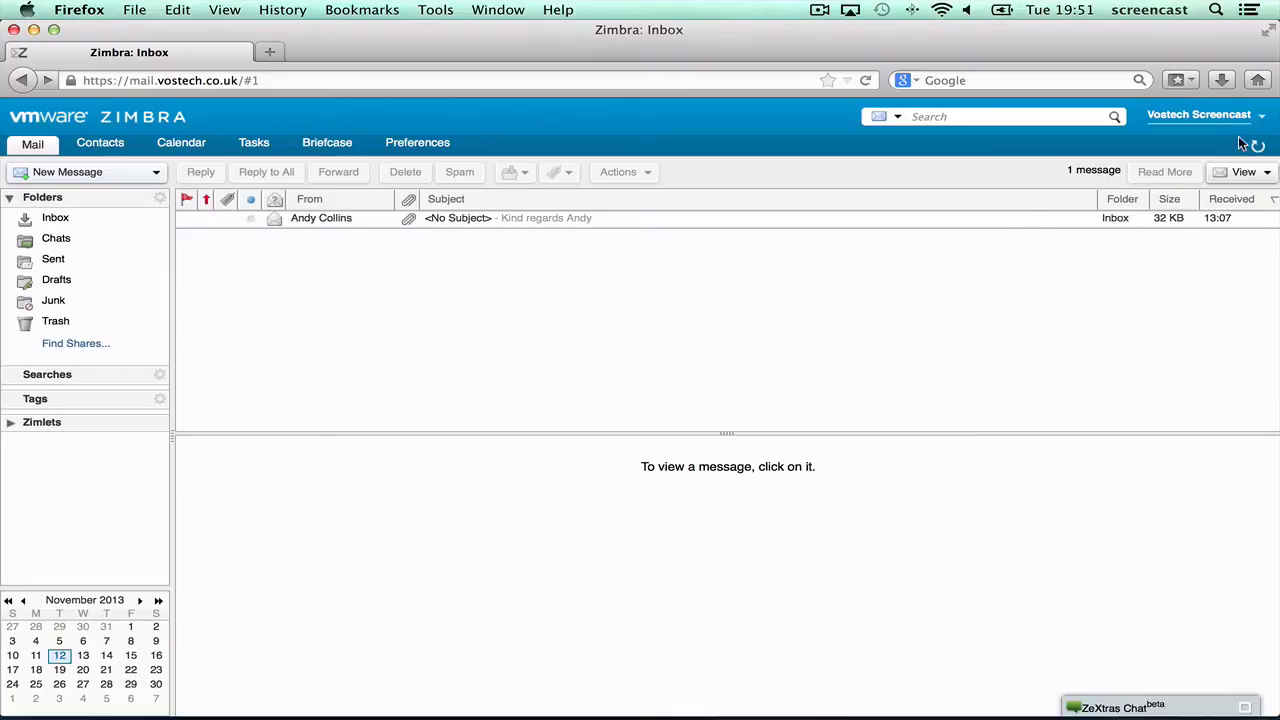
# Revisit Out of Office to confirm the auto-reply is on, leaving the external-senders reply unticked
pyautogui.click(416, 142)
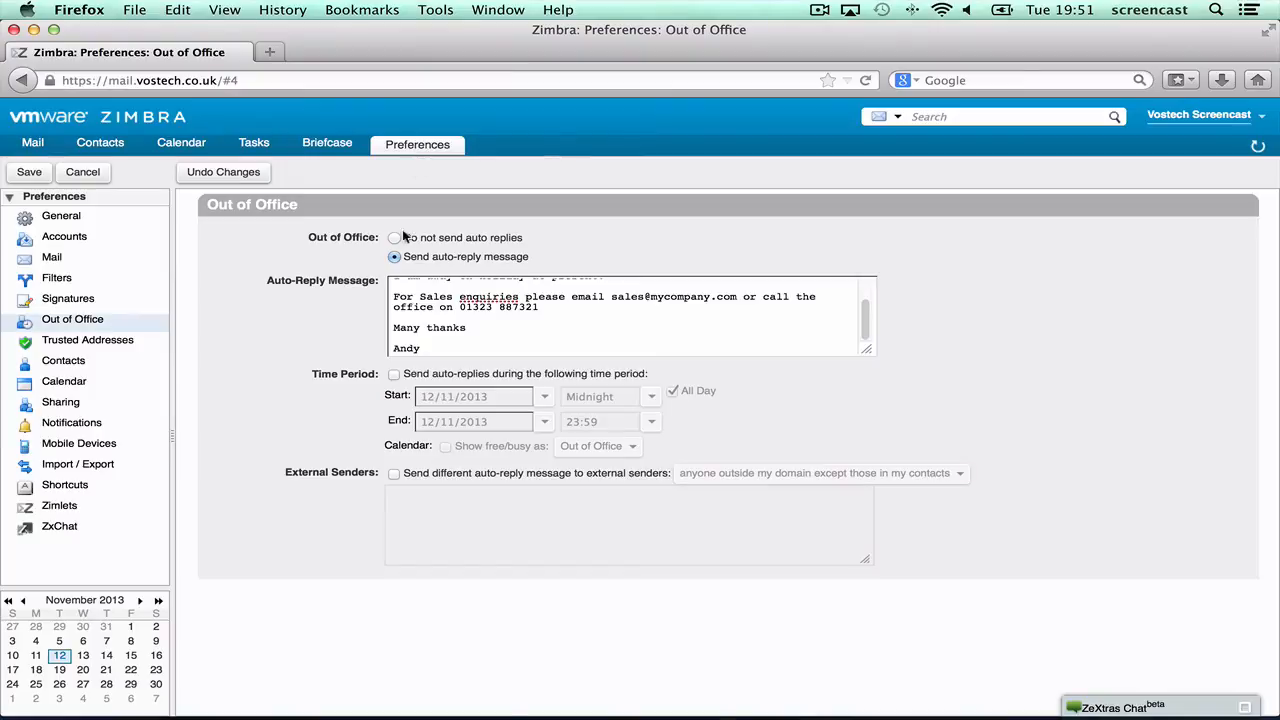
pyautogui.click(394, 472)
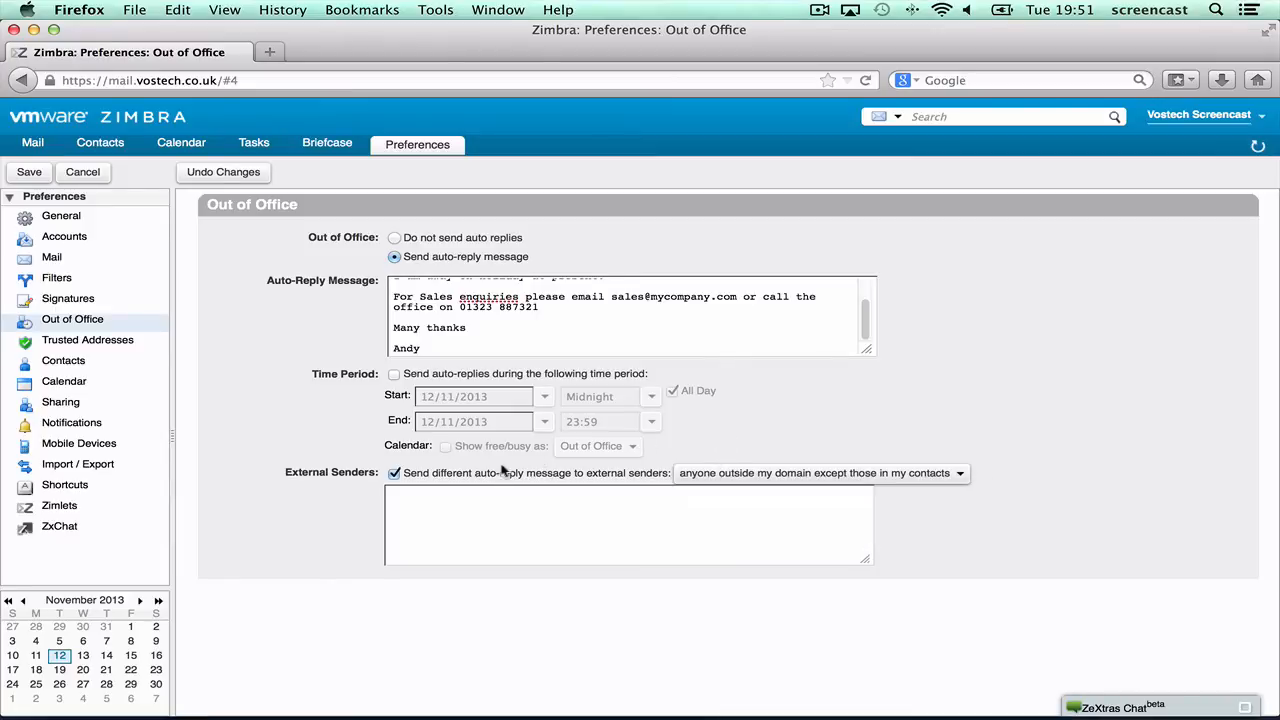
pyautogui.click(392, 472)
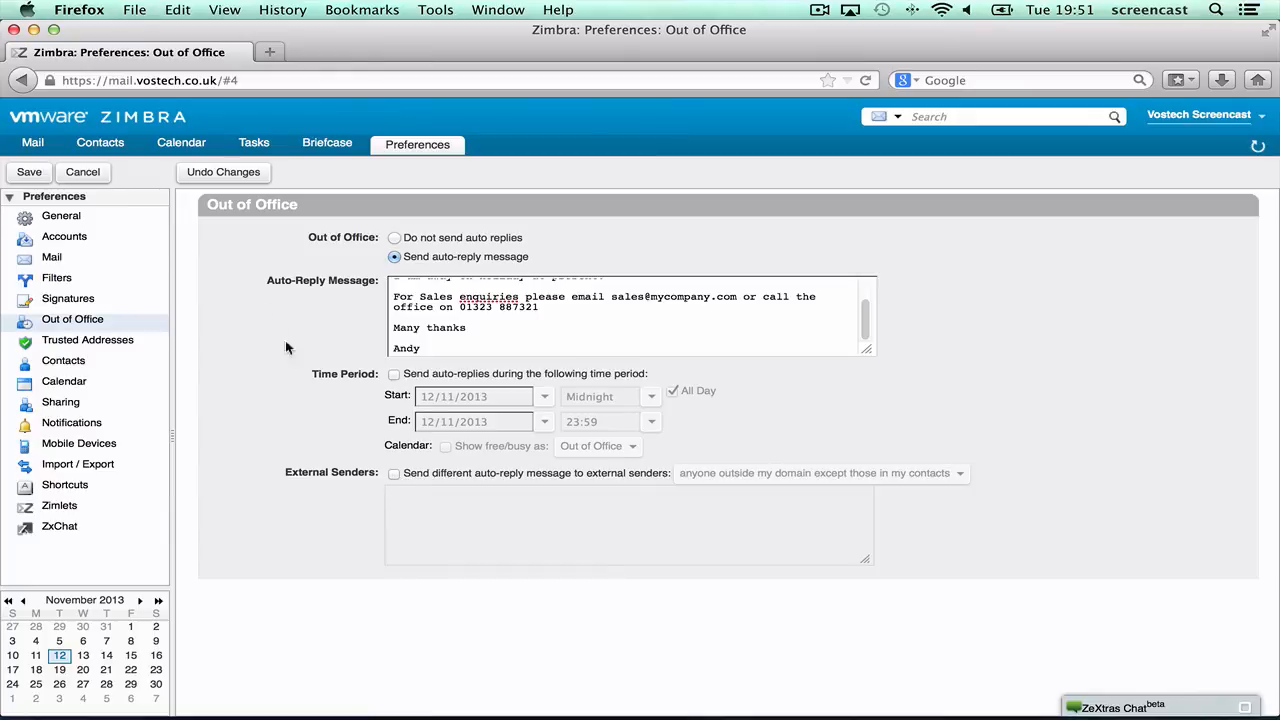
# Return to Mail and sign out via the account menu
pyautogui.click(32, 142)
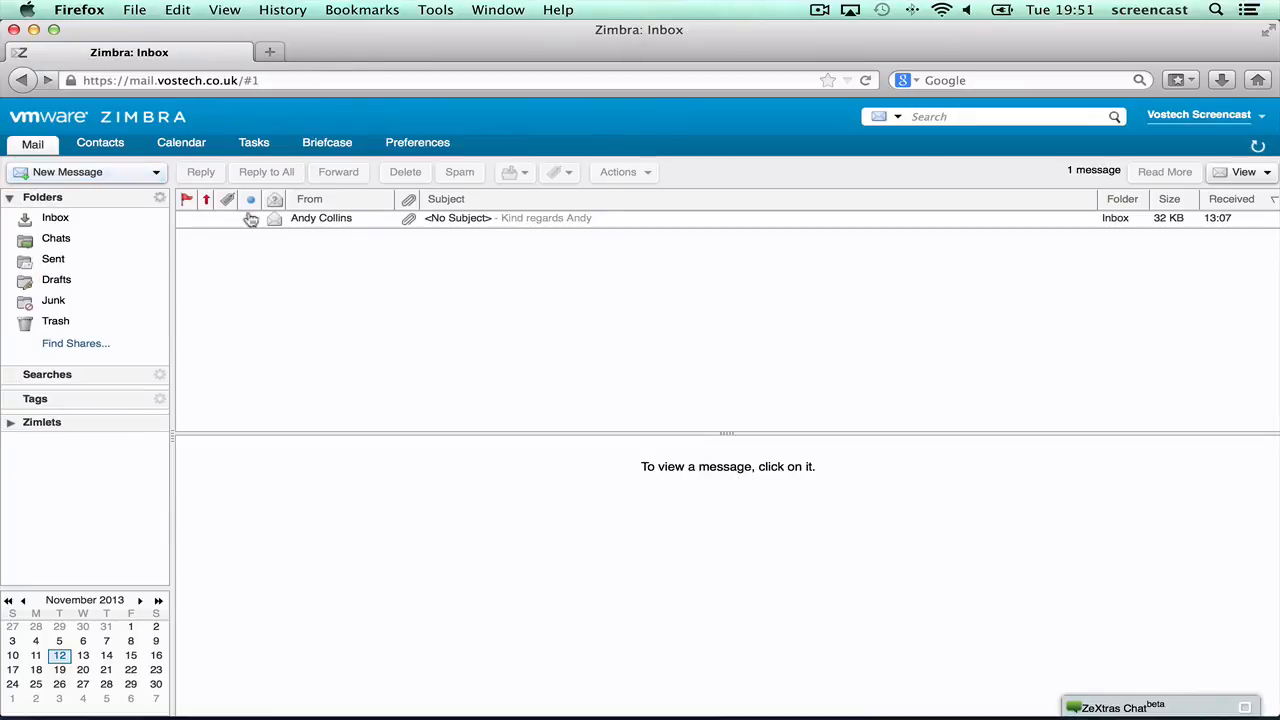
pyautogui.click(1204, 114)
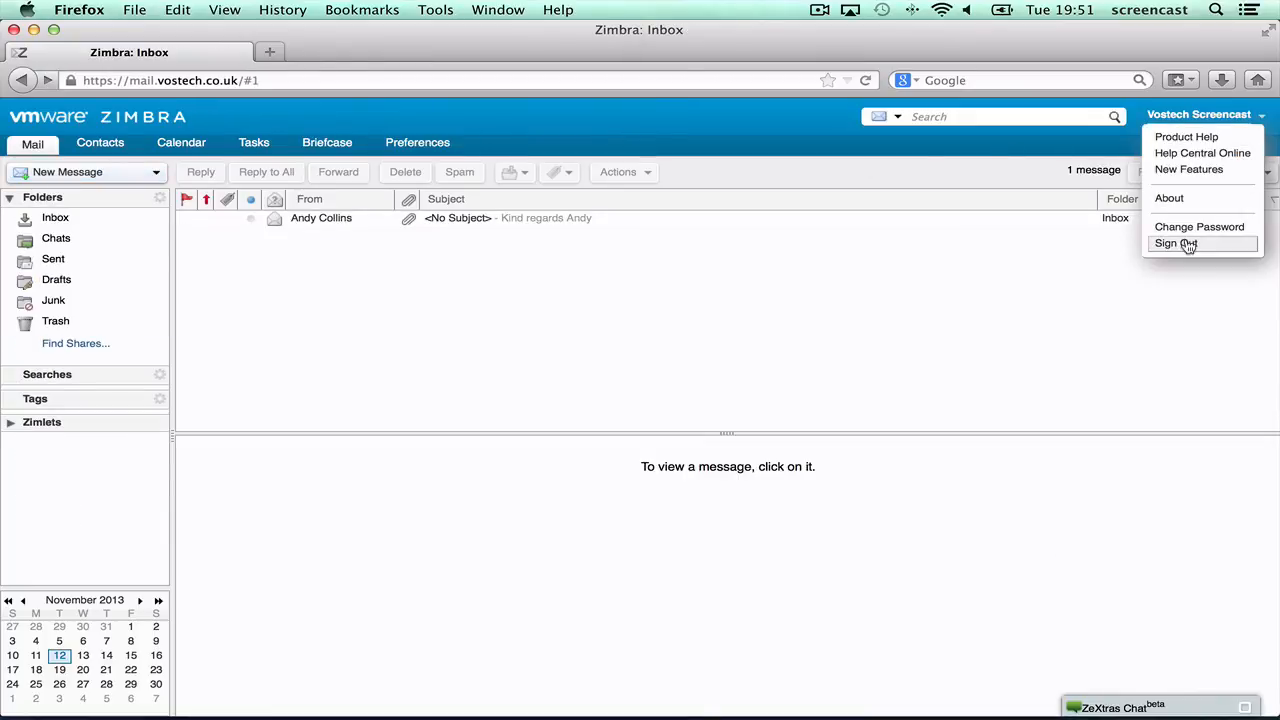
pyautogui.click(1176, 244)
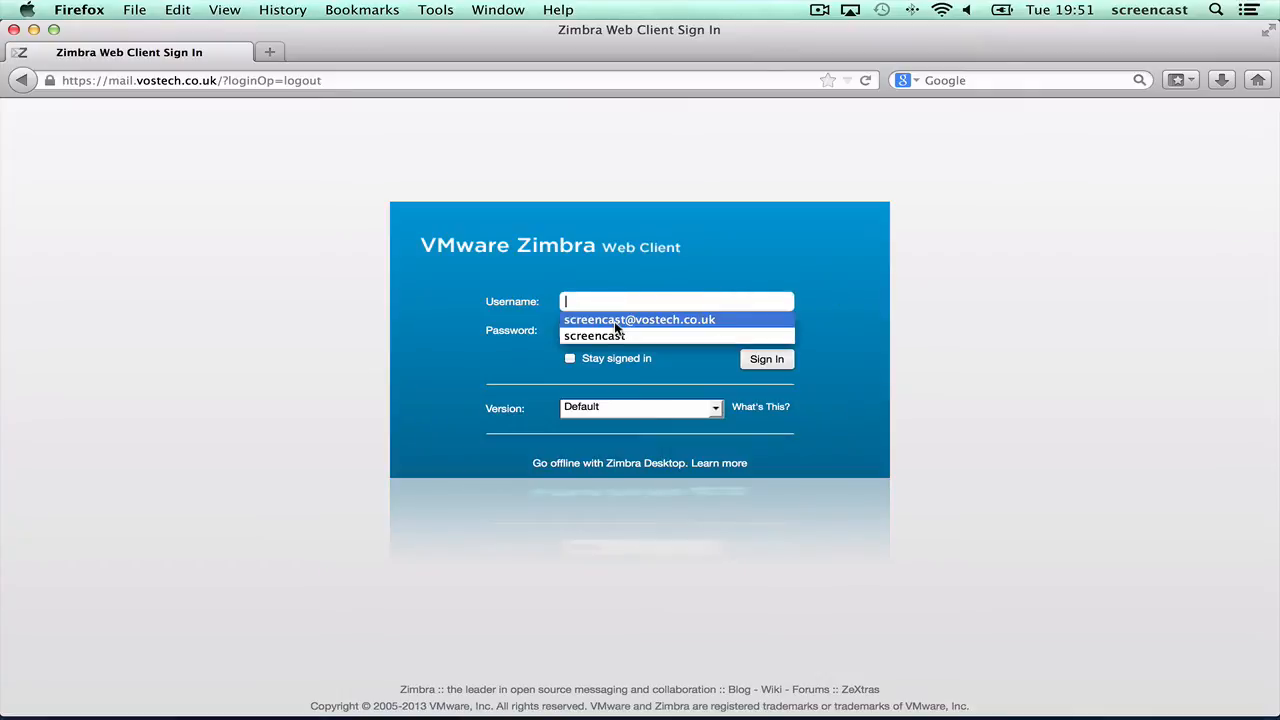
# Sign back in with the remembered credentials, raising the Out of Office turn-off alert
pyautogui.click(640, 320)
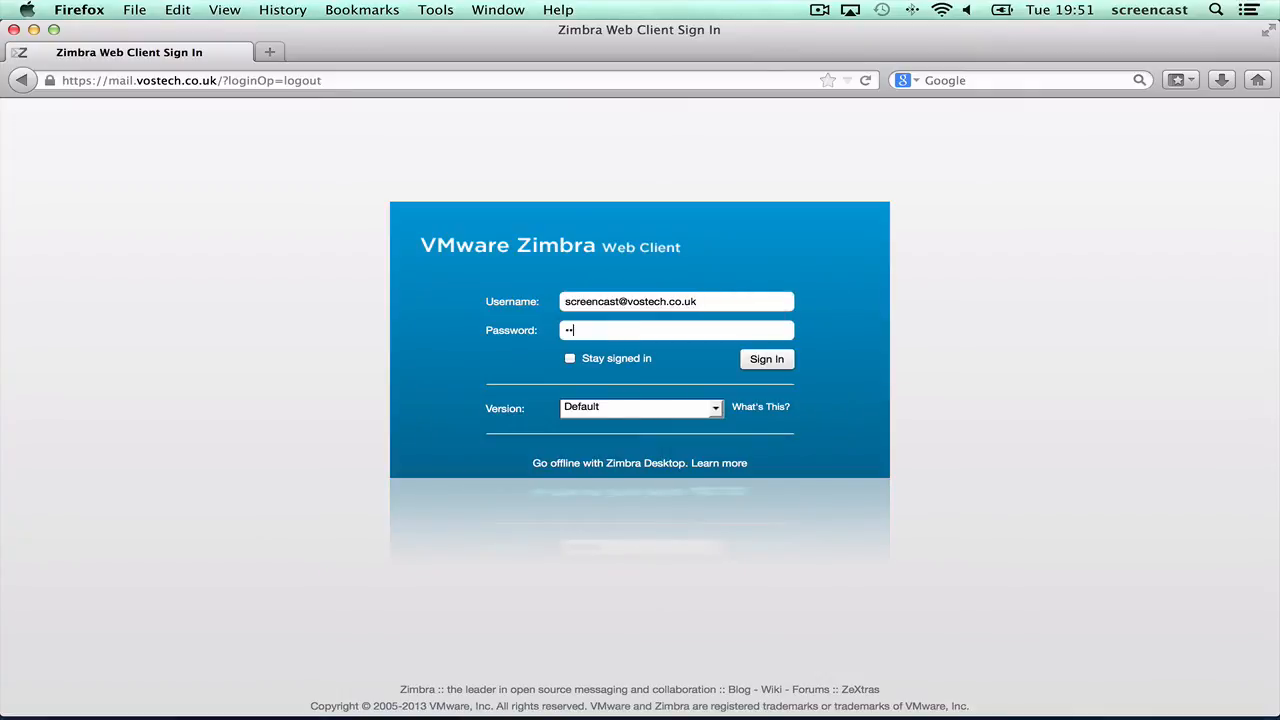
pyautogui.click(766, 360)
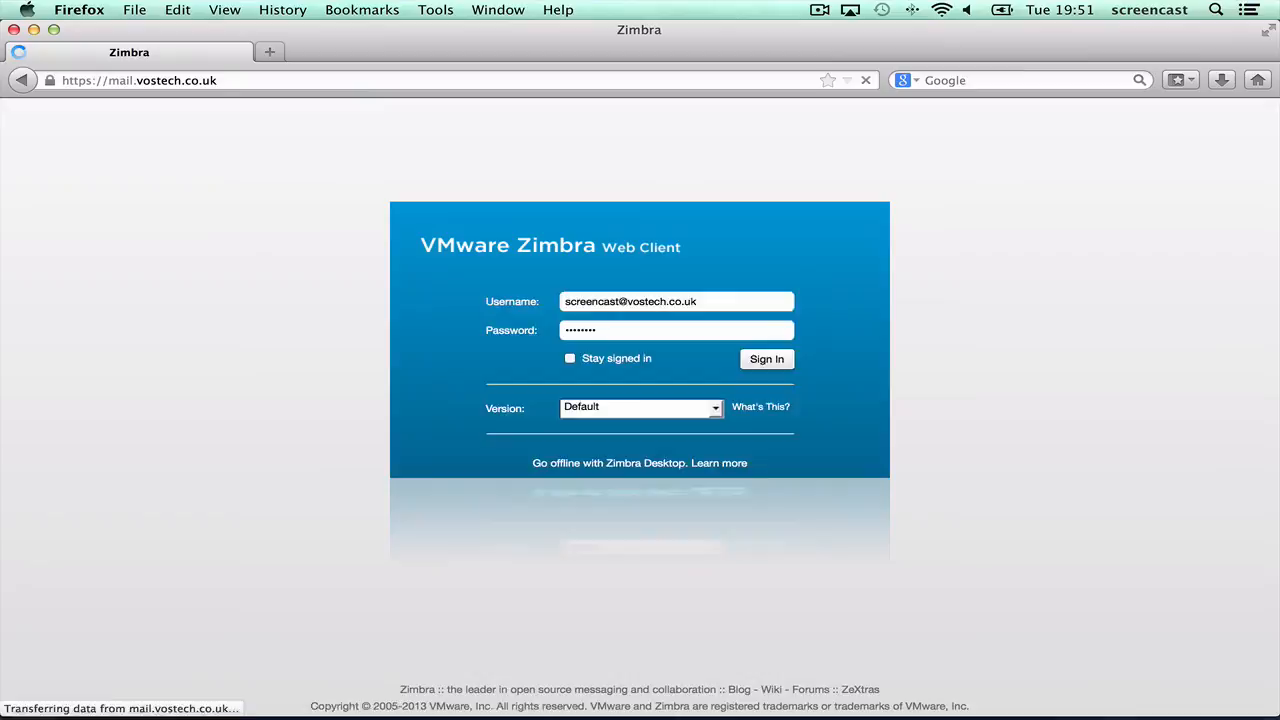
pyautogui.click(766, 358)
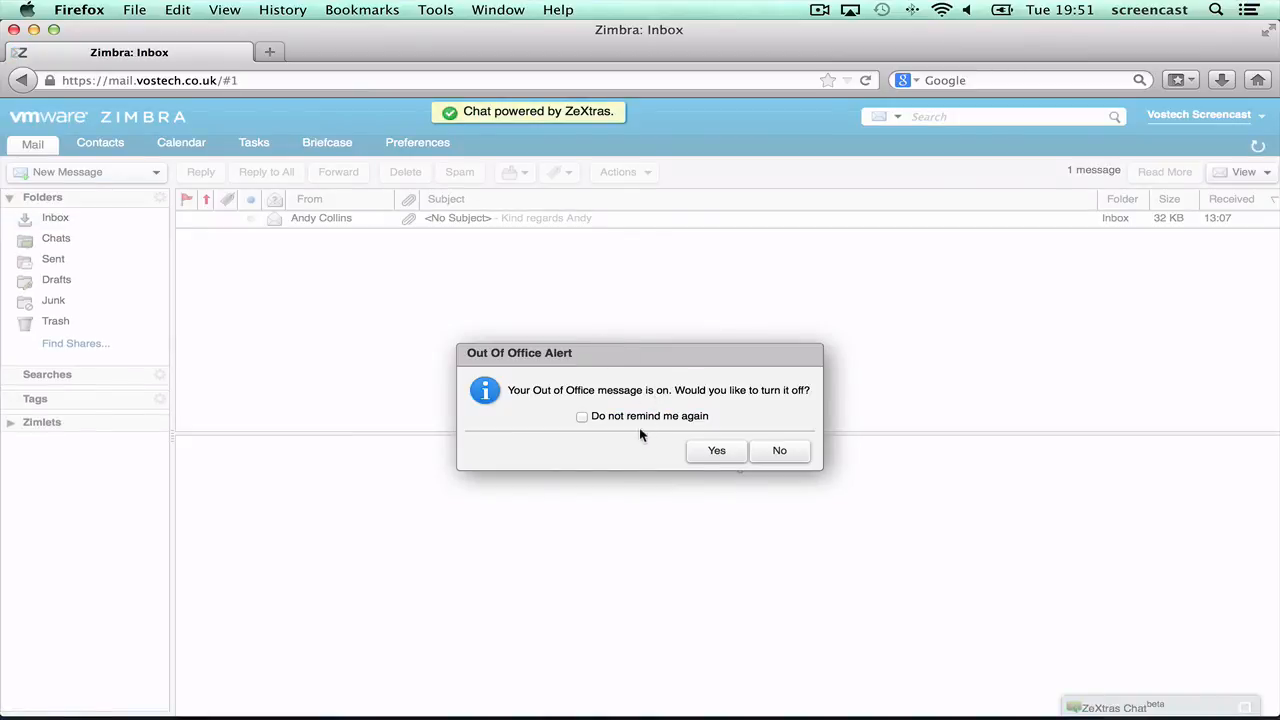